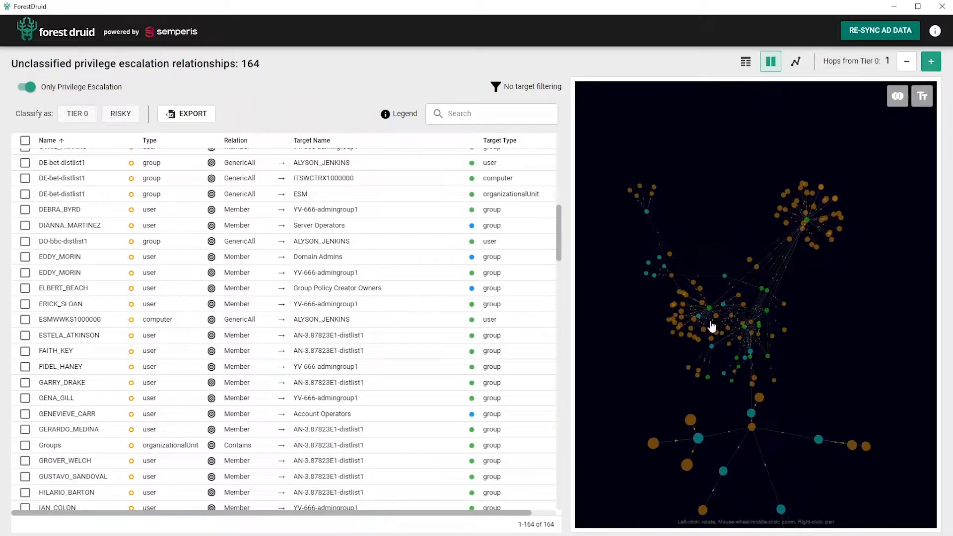
mouse_move(707, 307)
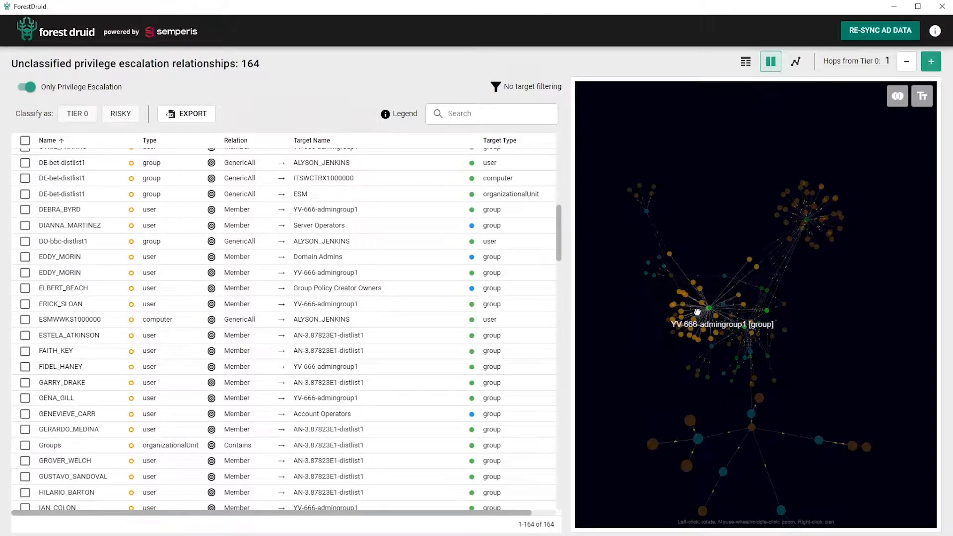
Rotate the 3D relationship graph to view the user and group clusters from a different angle.
left_click_drag(697, 312, 627, 340)
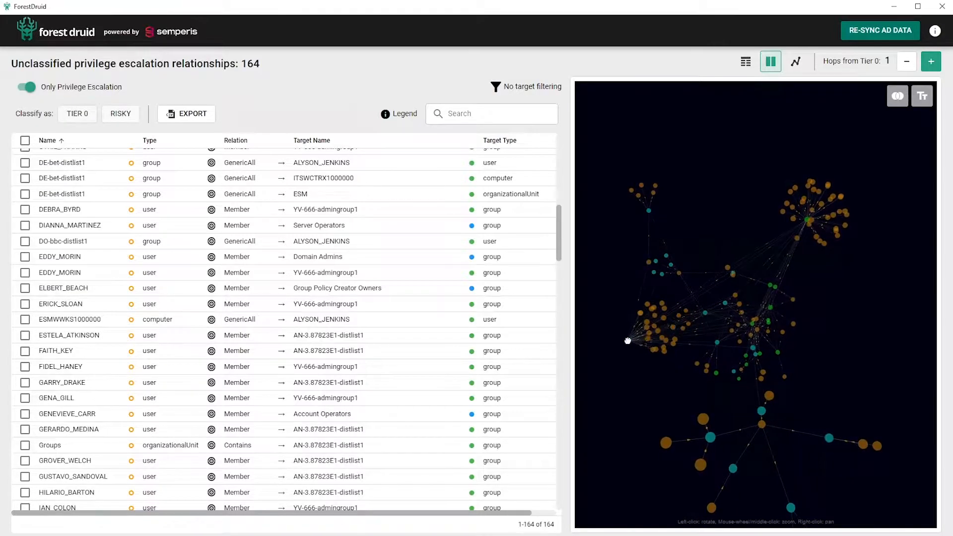